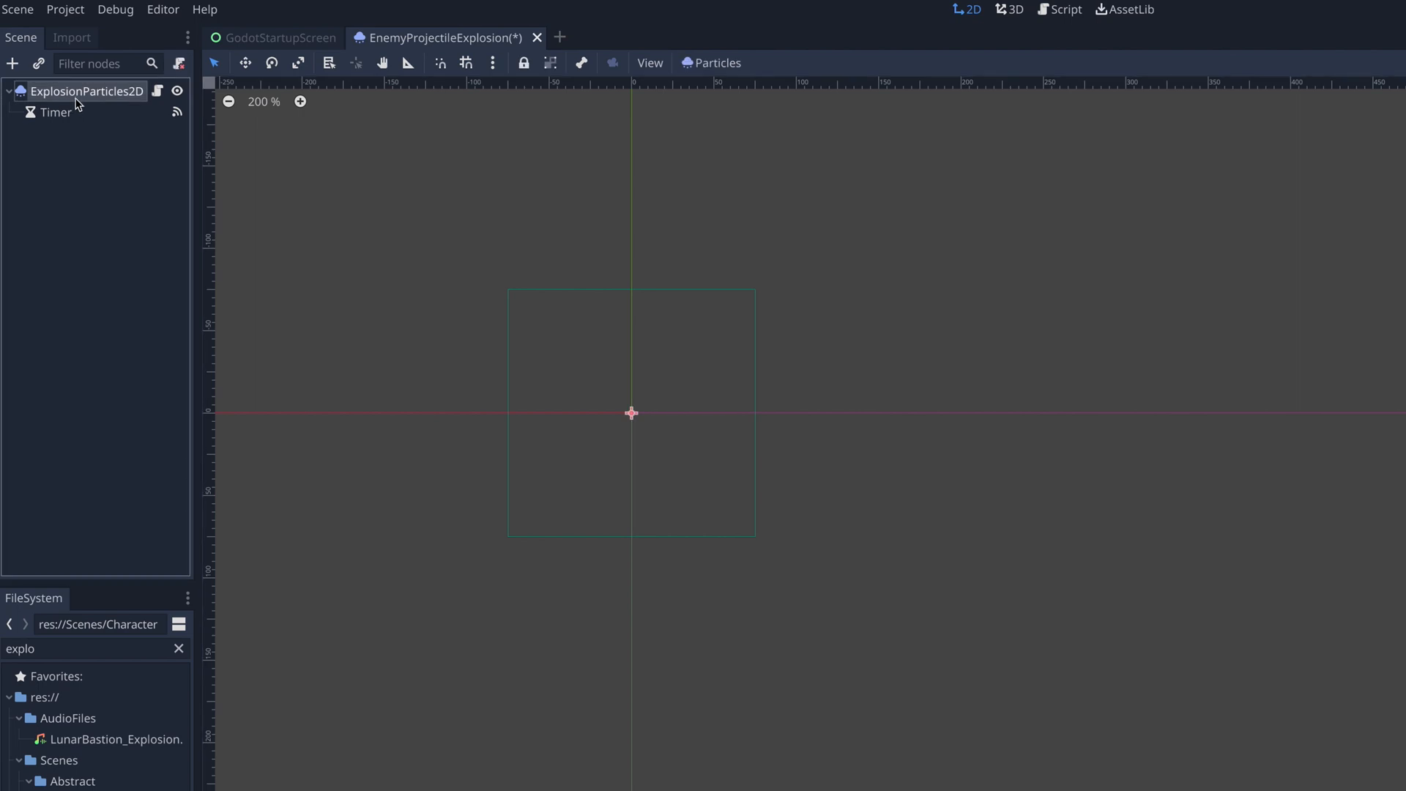
Review the existing ExplosionParticles2D node, its script and its One Shot Start signal setup
click(55, 113)
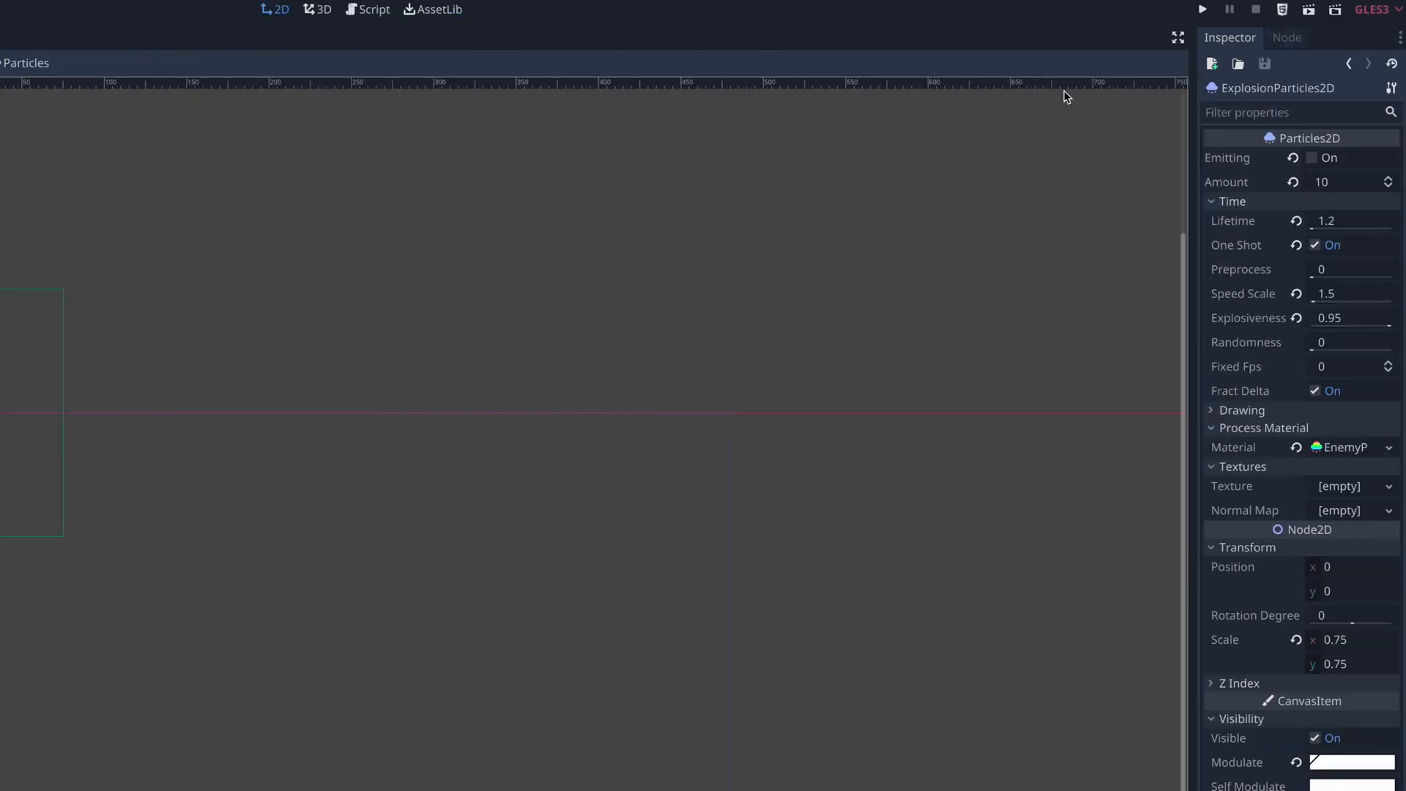
click(373, 9)
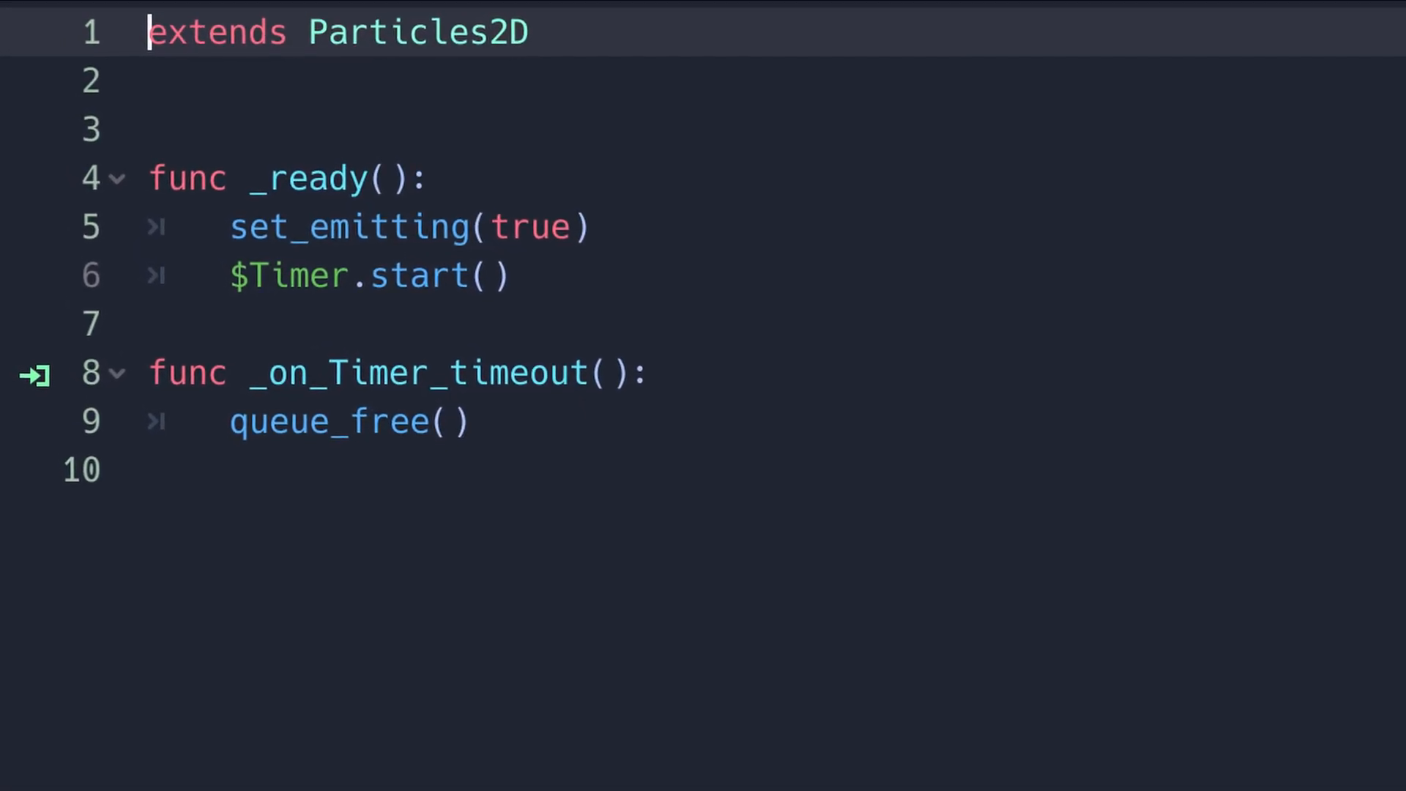
click(581, 11)
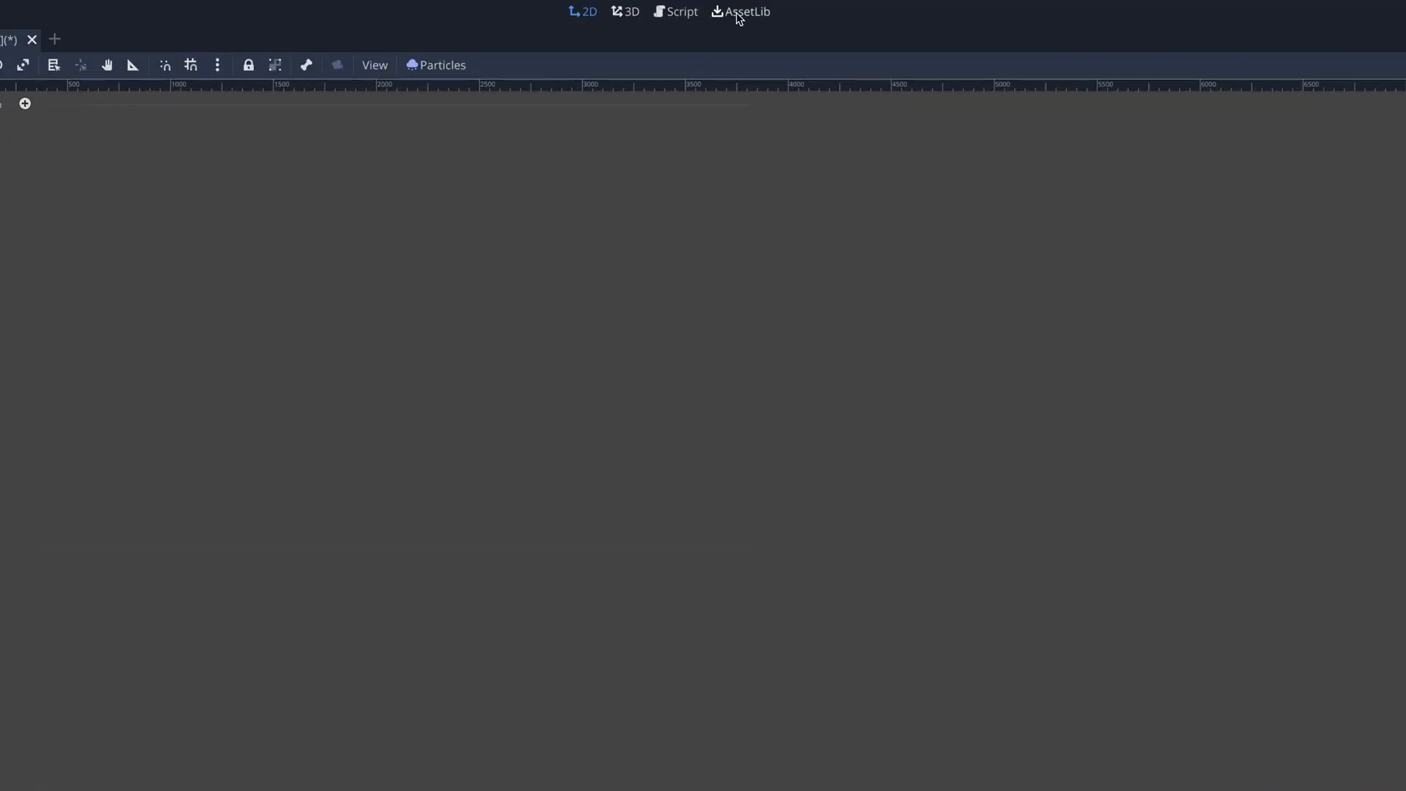
click(741, 12)
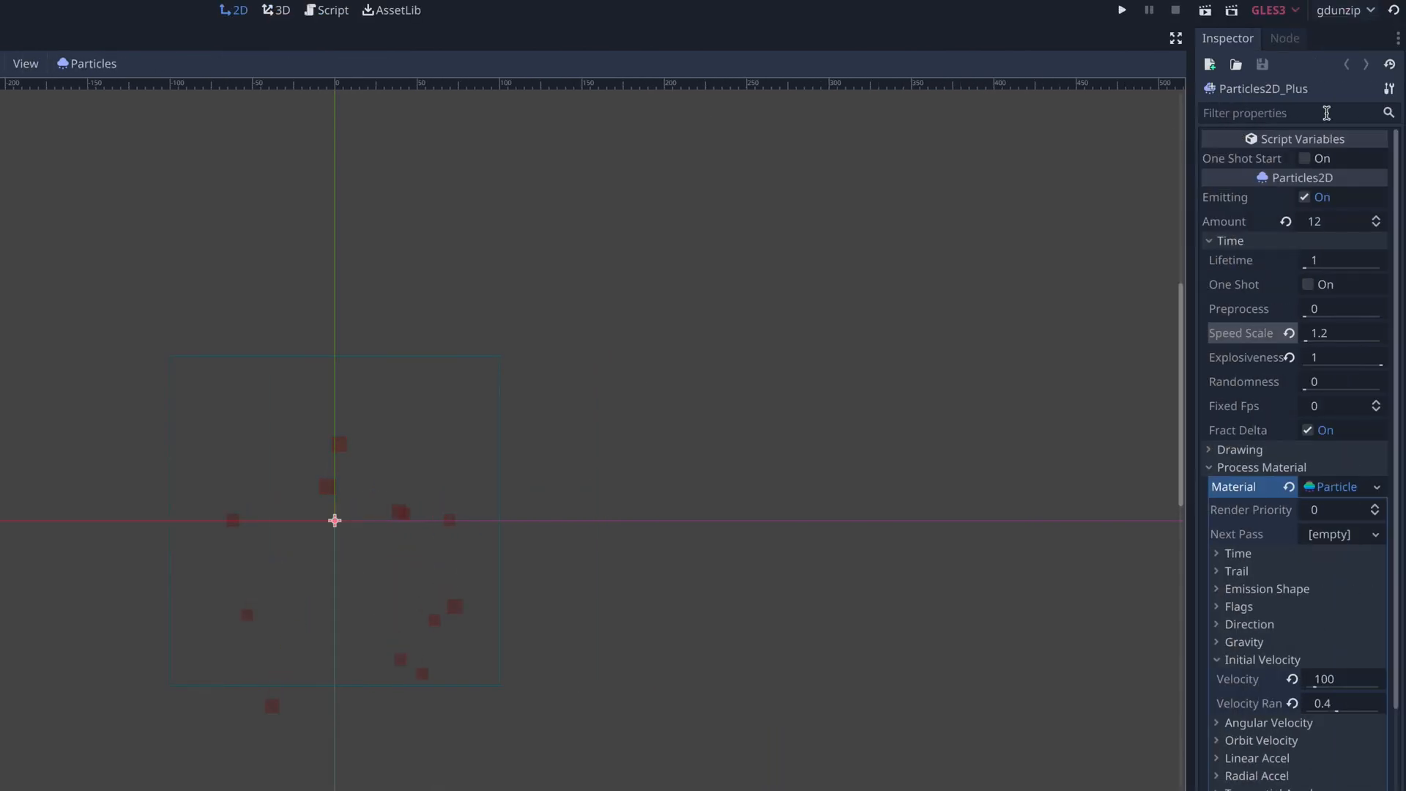
click(1282, 38)
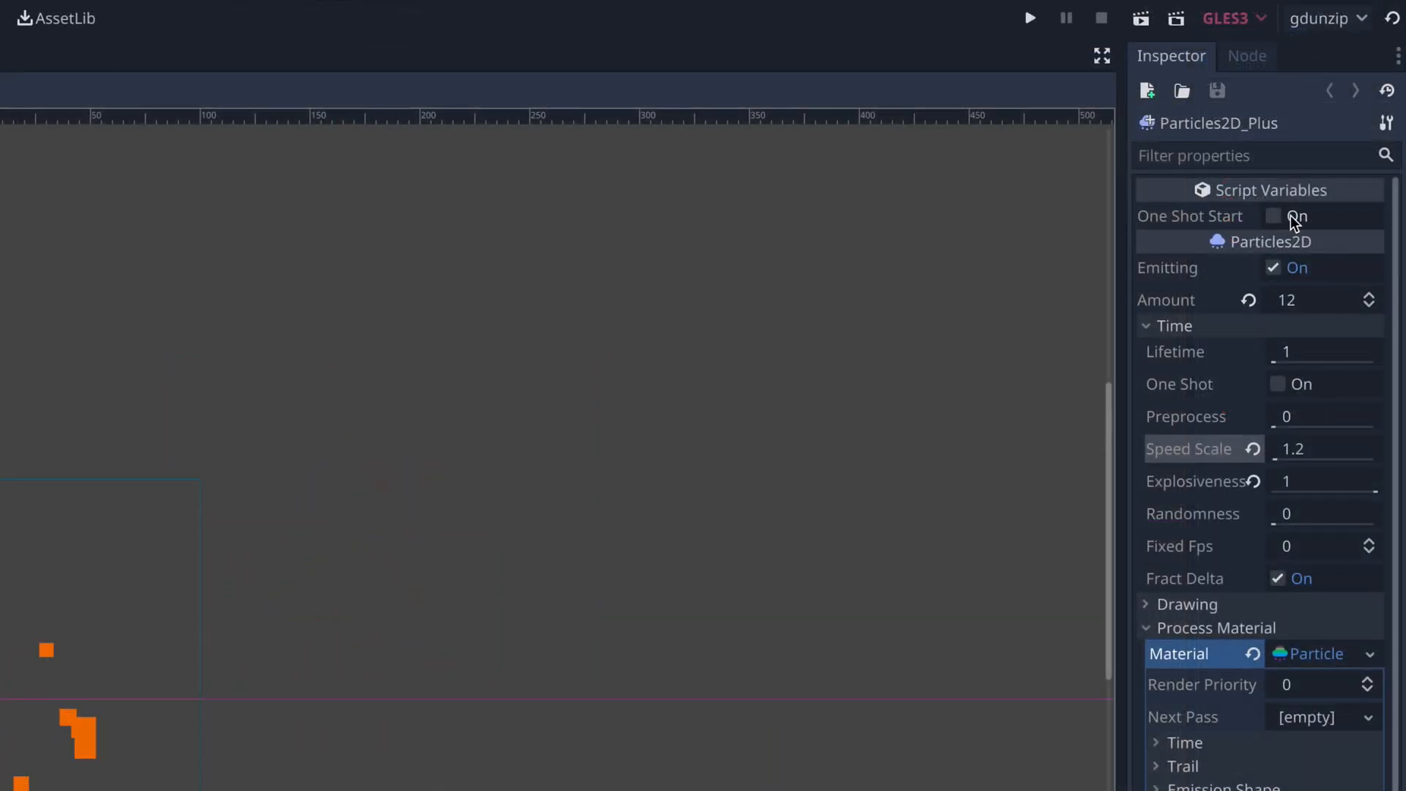
click(1272, 215)
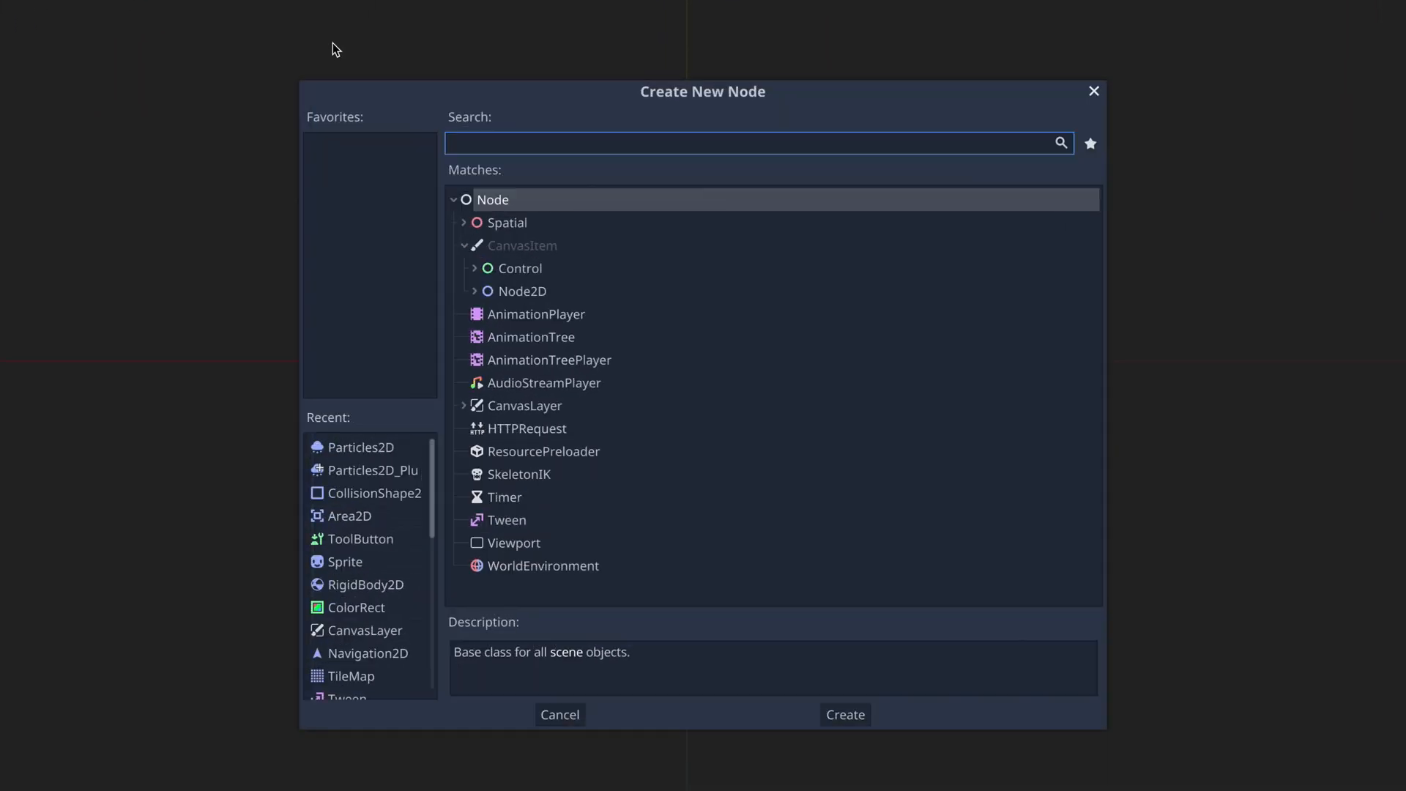
Create a new scene rooted on a plain Particles2D node found by searching 'parti'
text(parti)
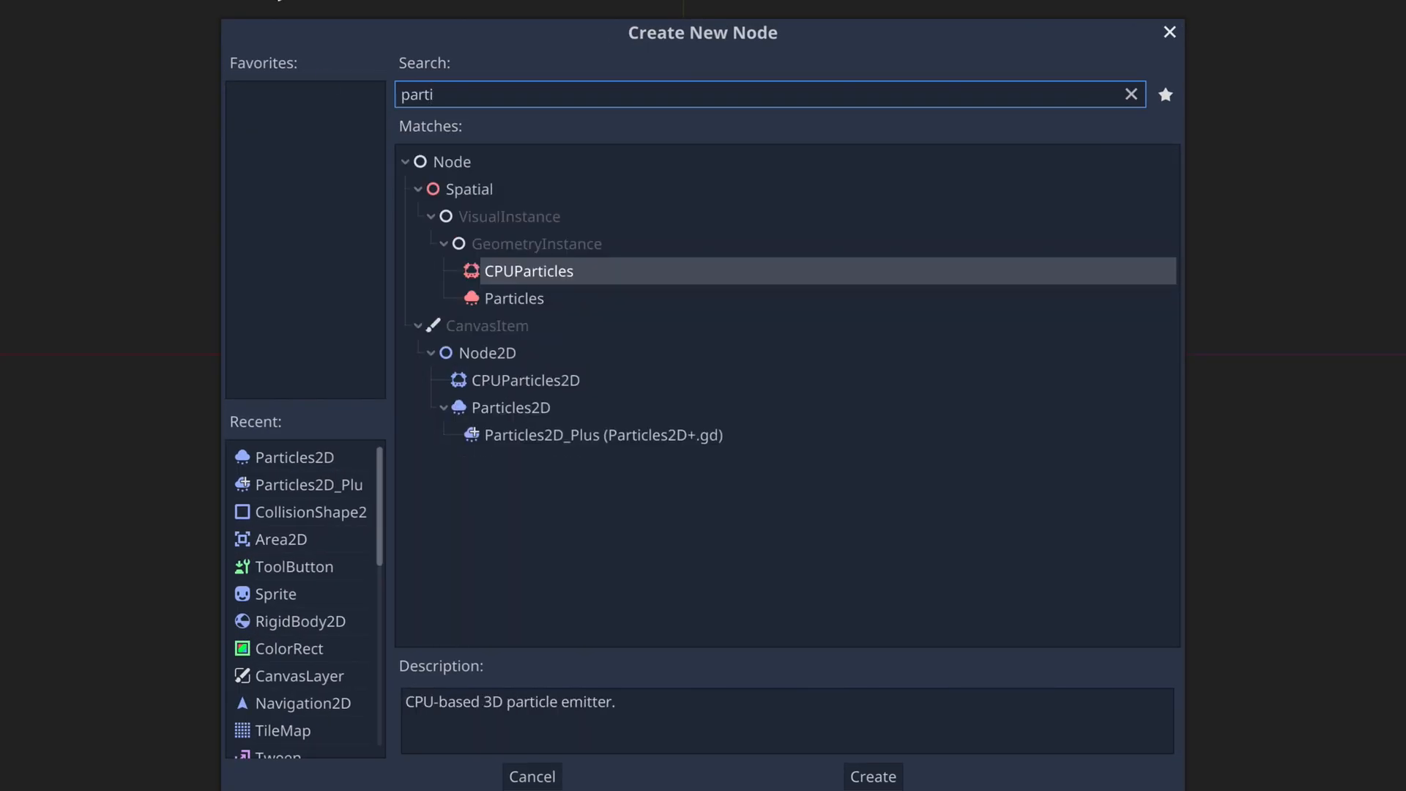
click(602, 435)
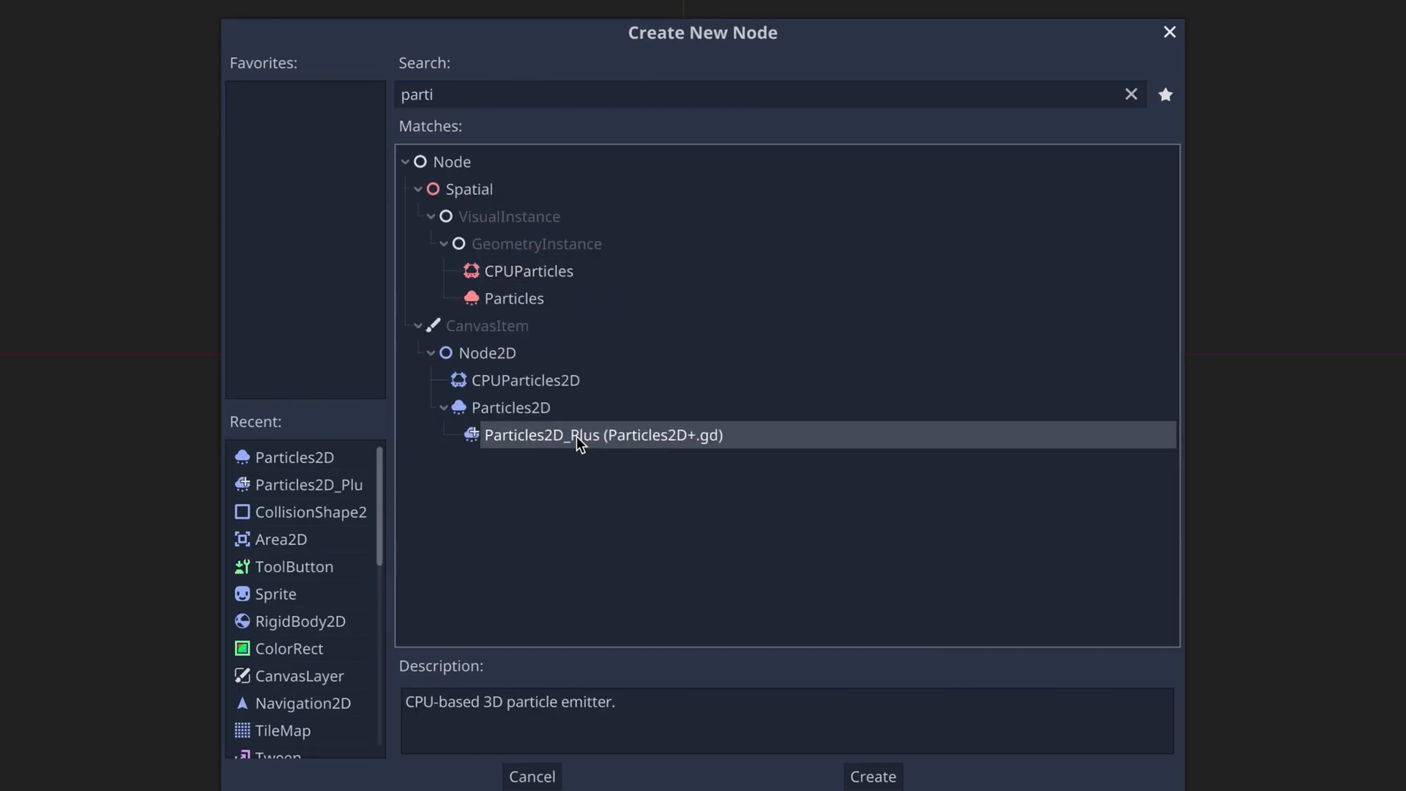
click(510, 407)
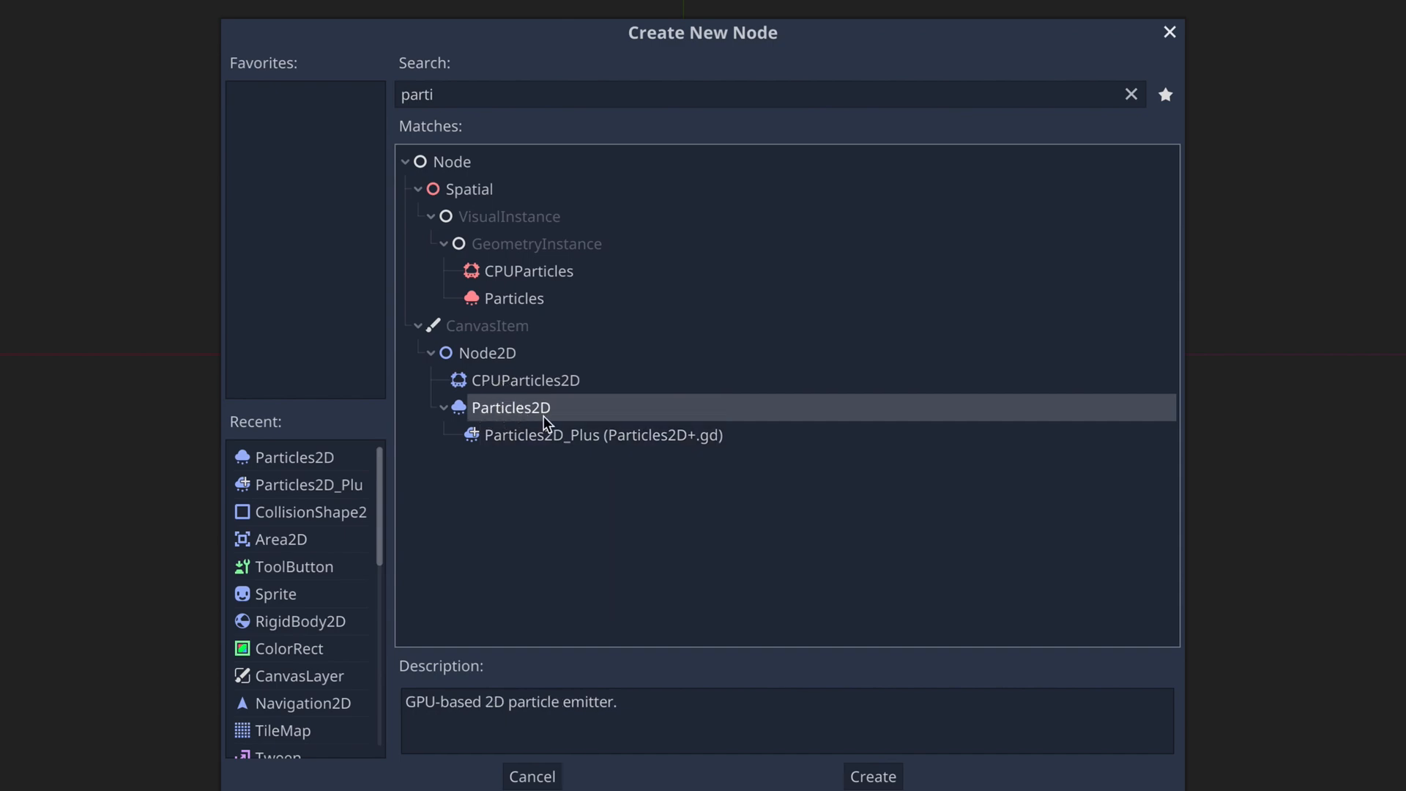
click(870, 777)
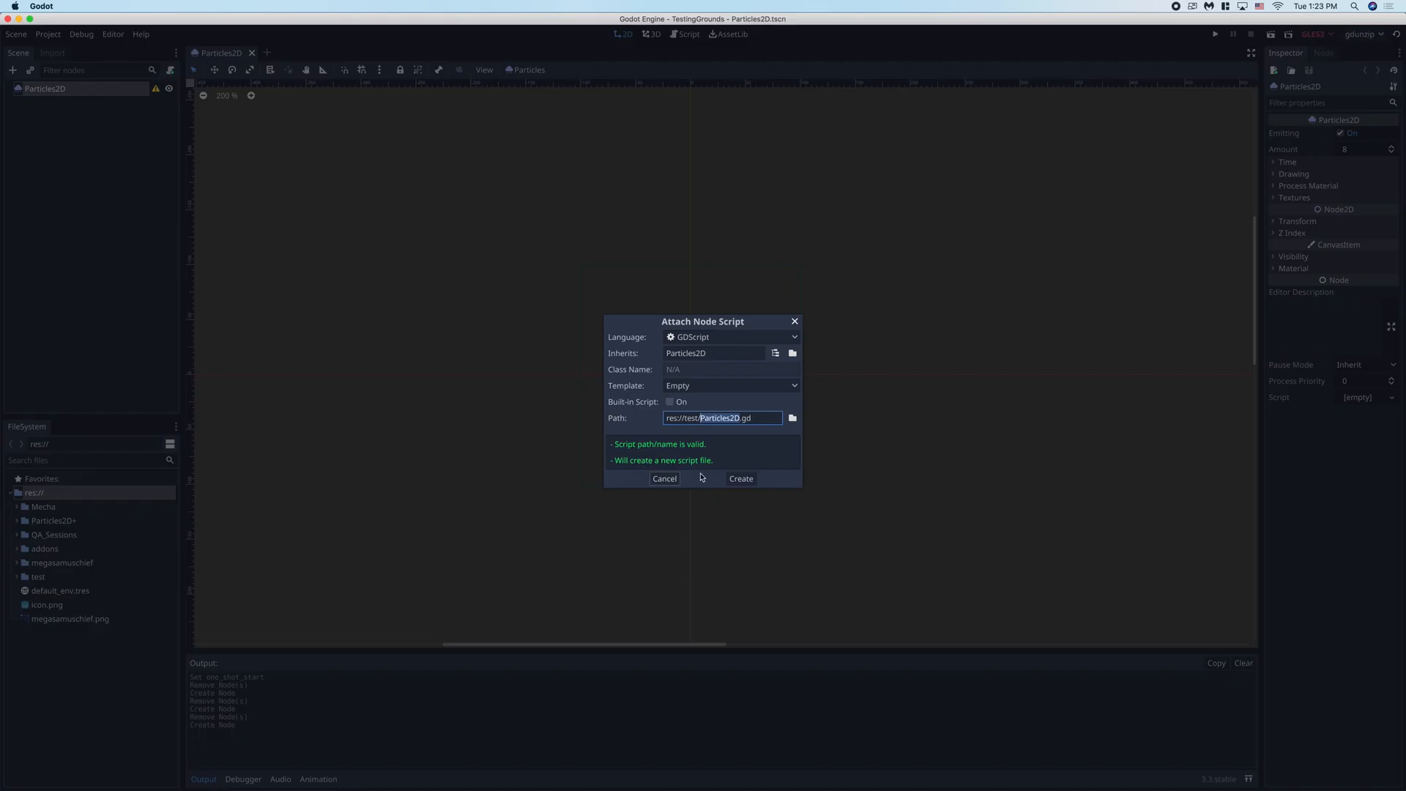
Create Particles2D.gd and change its extends line to Particles2D Plus
click(739, 478)
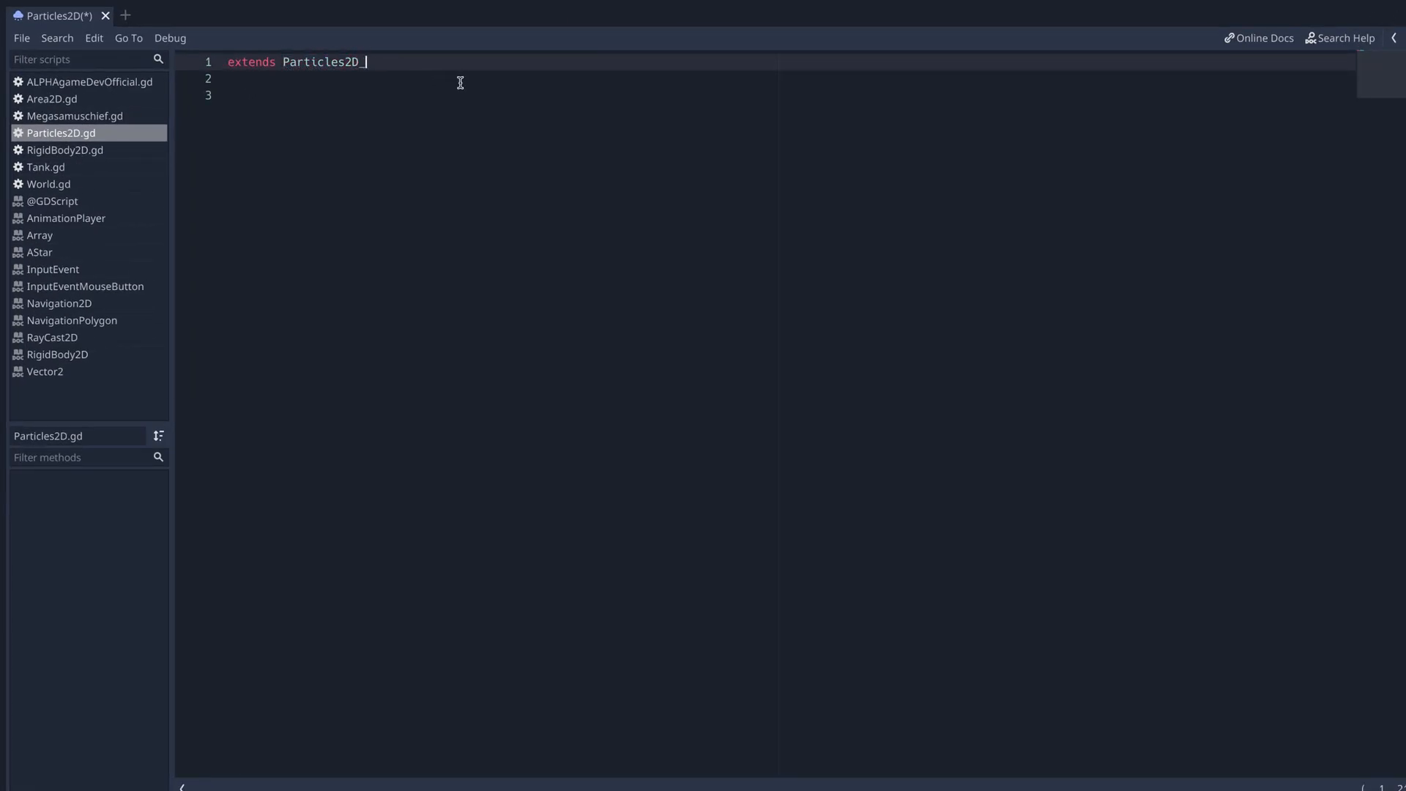
text(Plus)
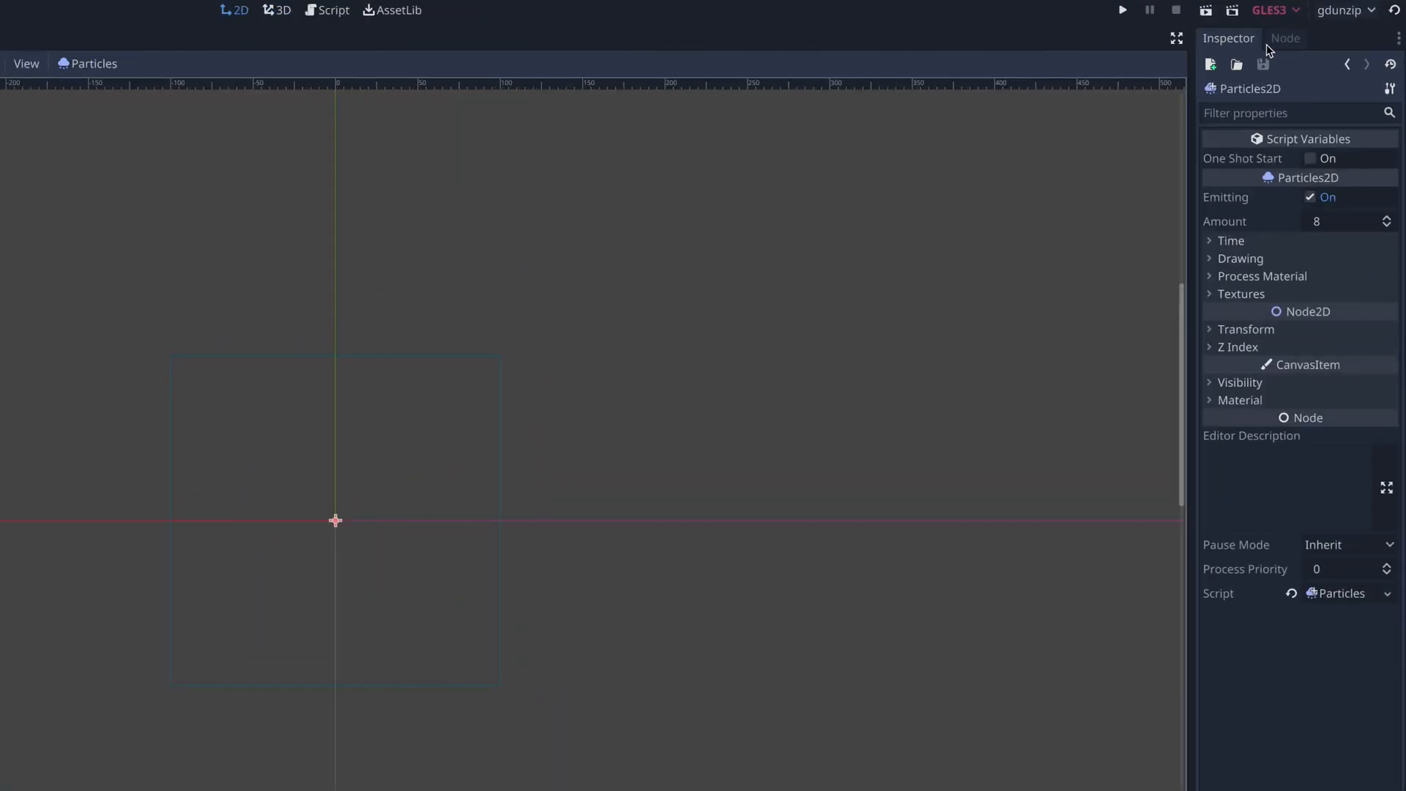
Connect the particles_cycle_finished signal to the node's own script
click(1284, 38)
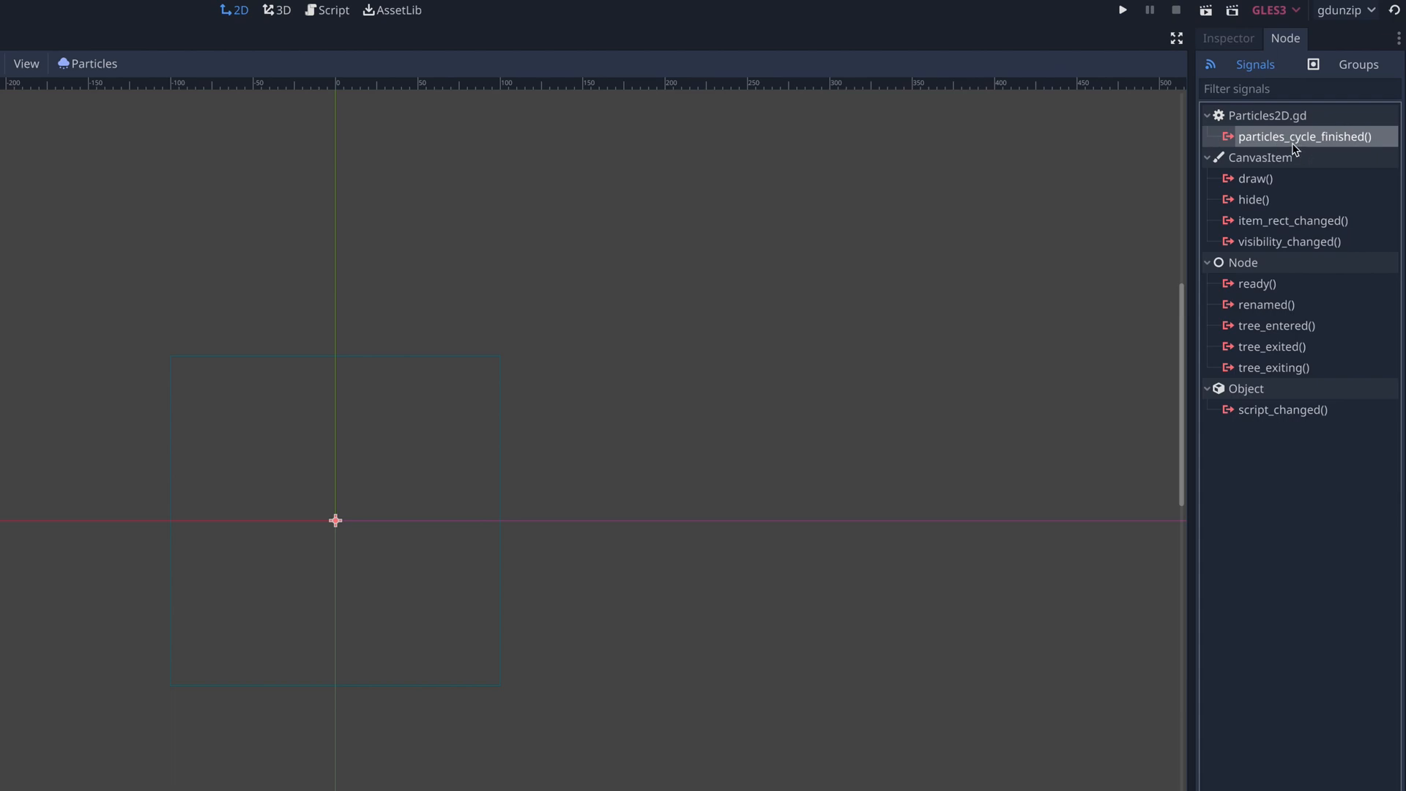
double_click(1305, 136)
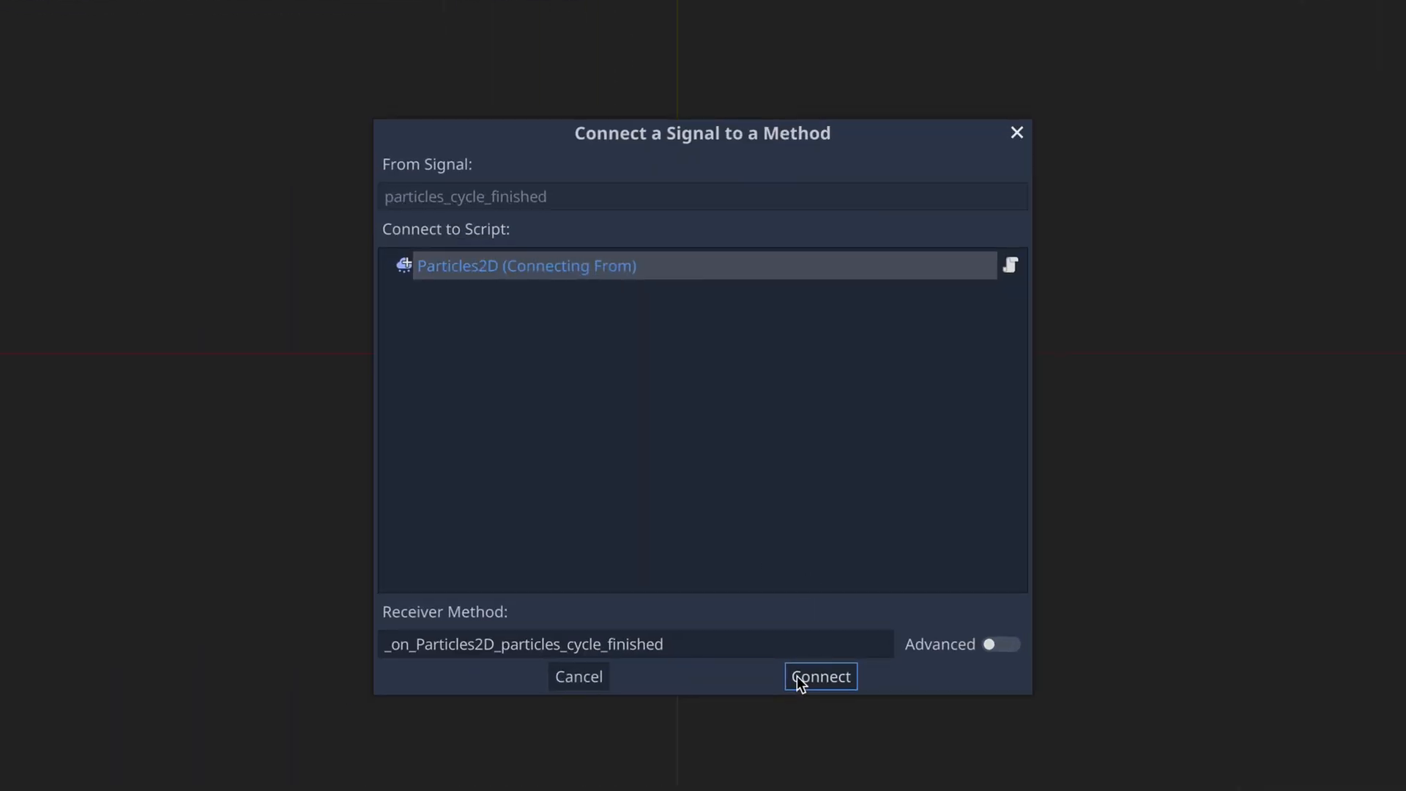
click(819, 677)
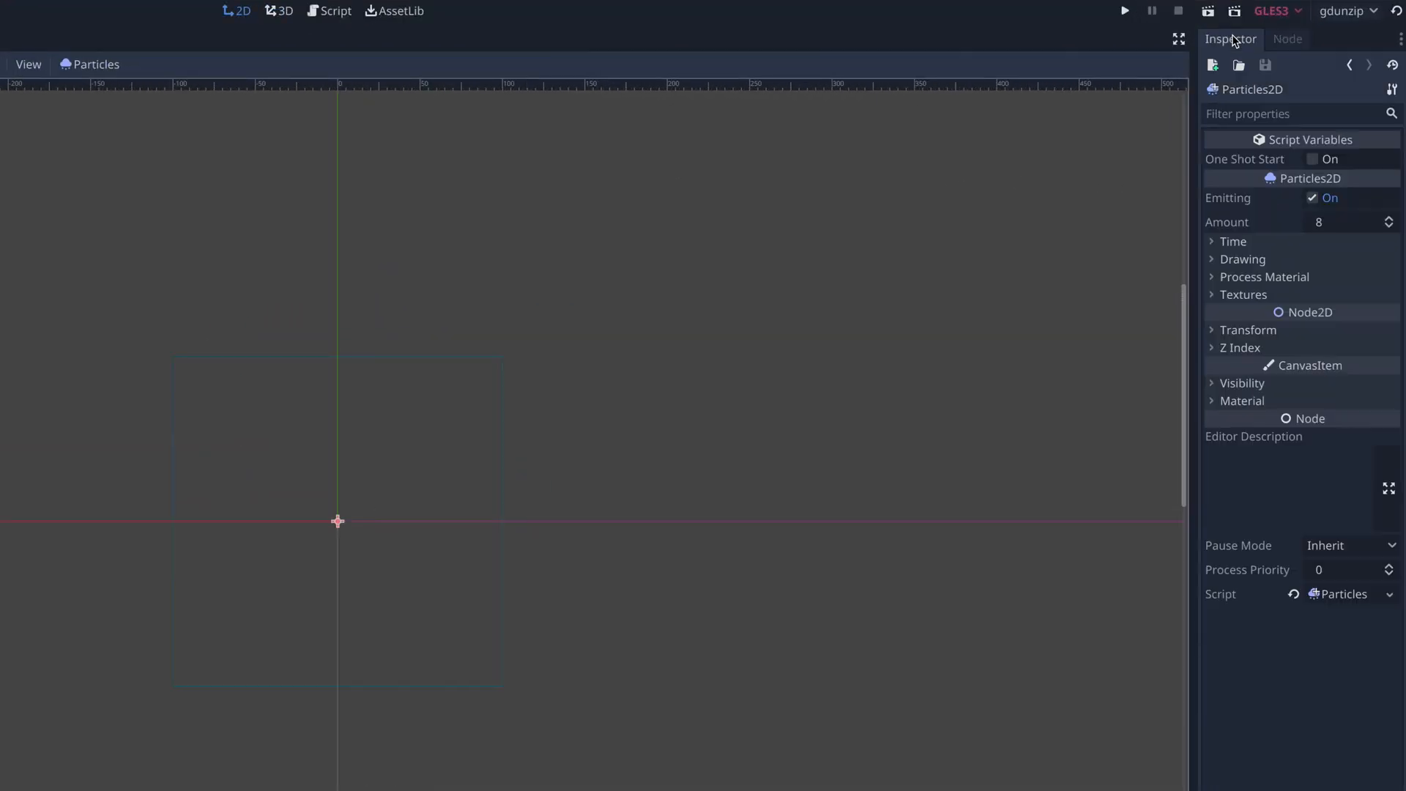
Turn One Shot Start on and run the scene so it prints Finished
click(1314, 158)
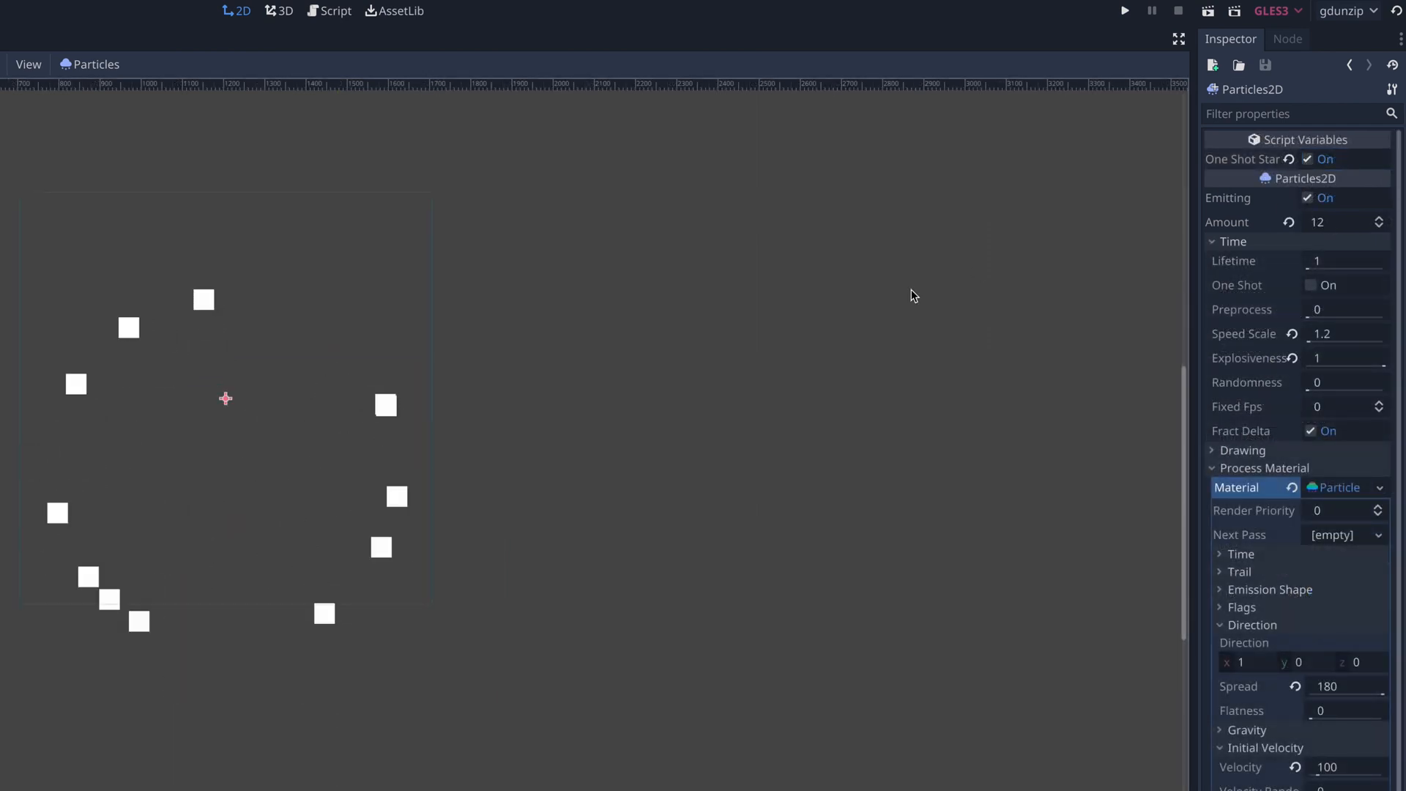
click(1123, 10)
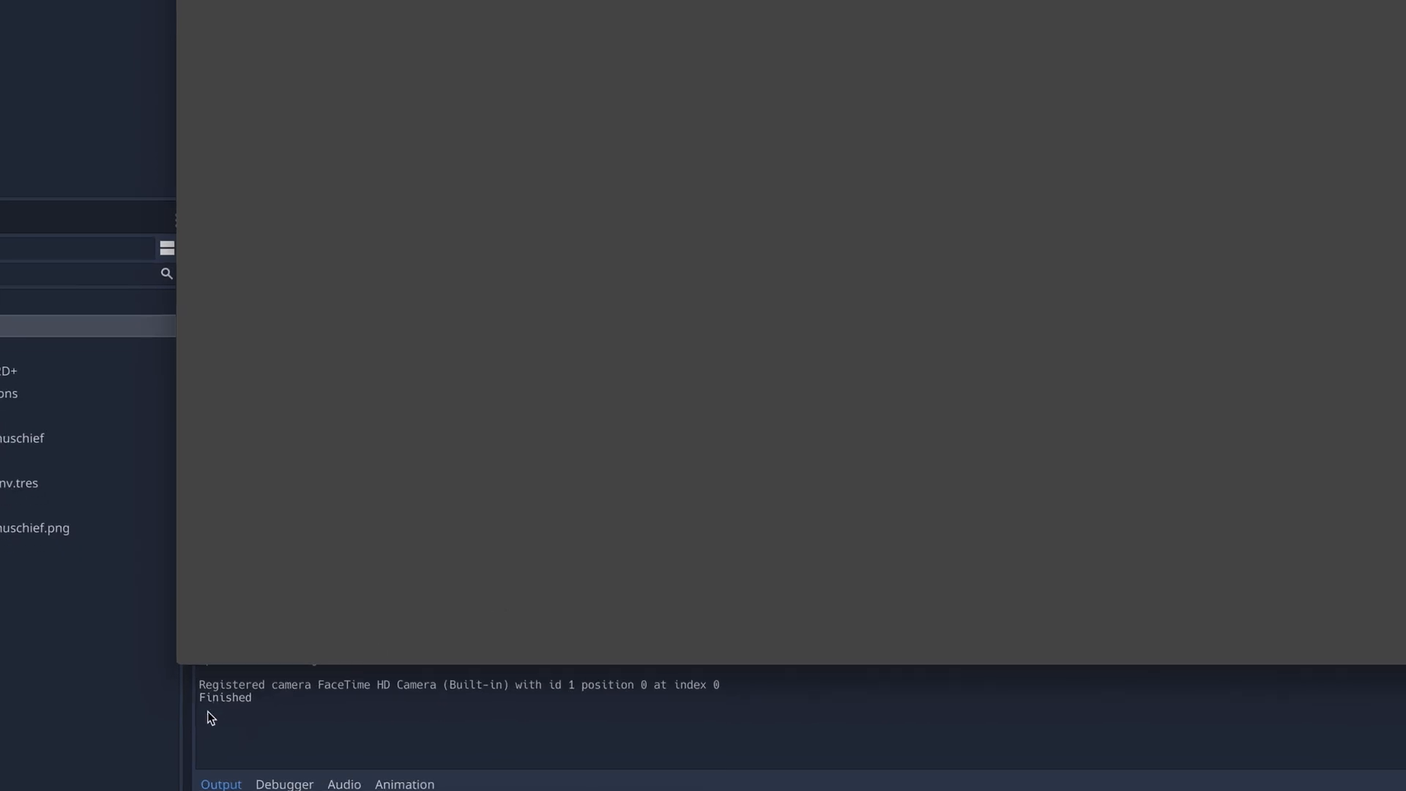
mouse_move(237, 712)
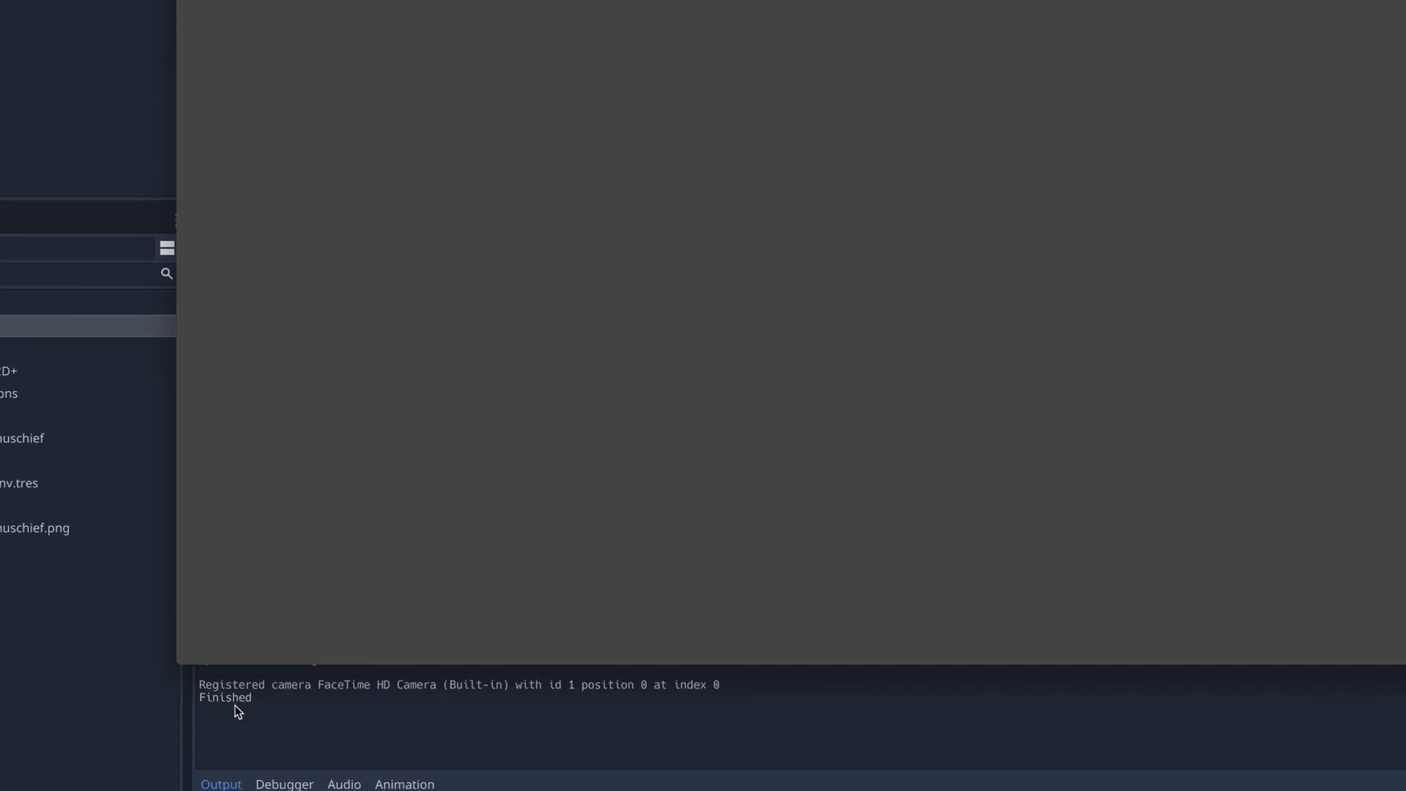